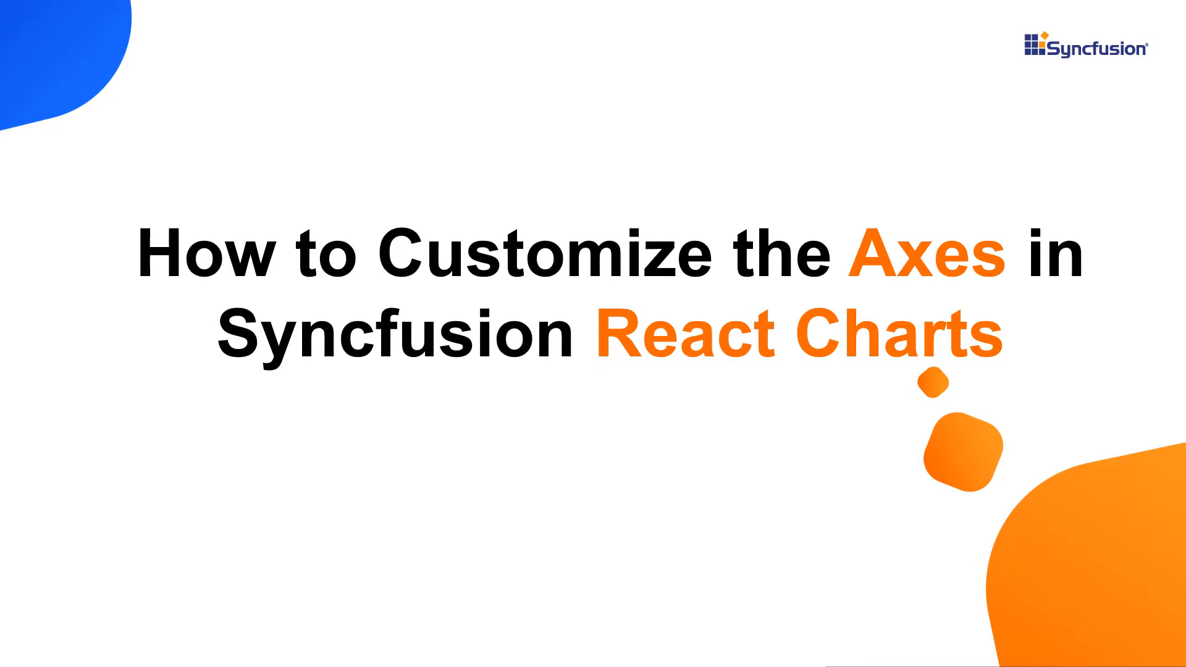
- Title the primaryXAxis 'Days of the week'
key("Right")
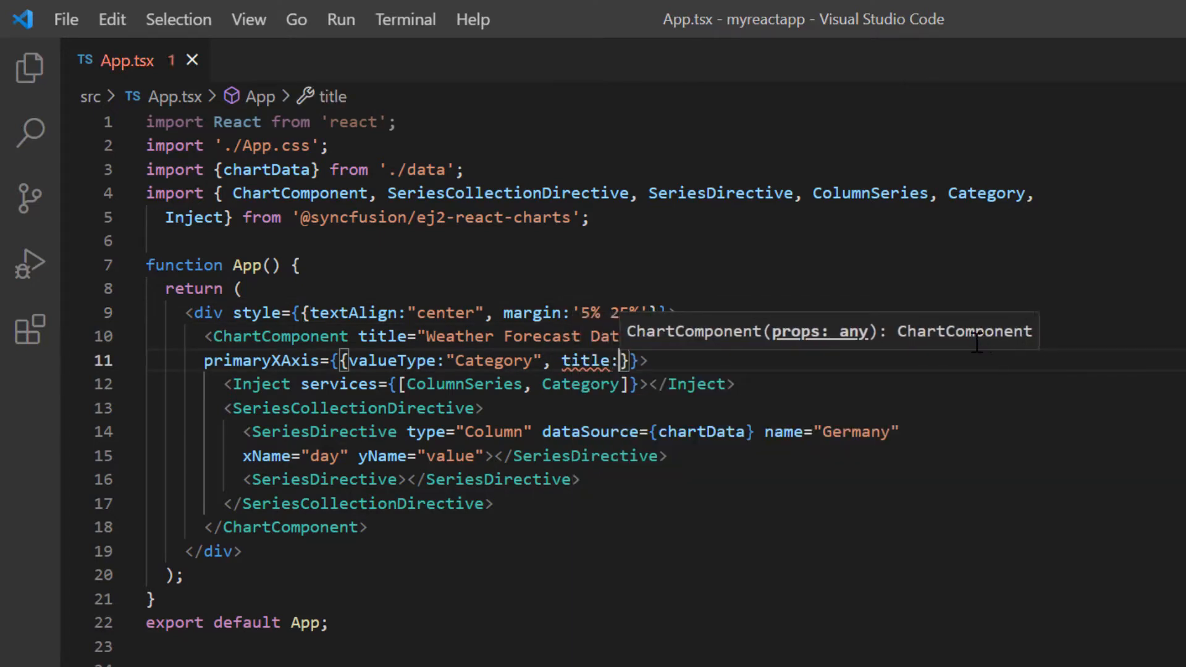
type("D\"")
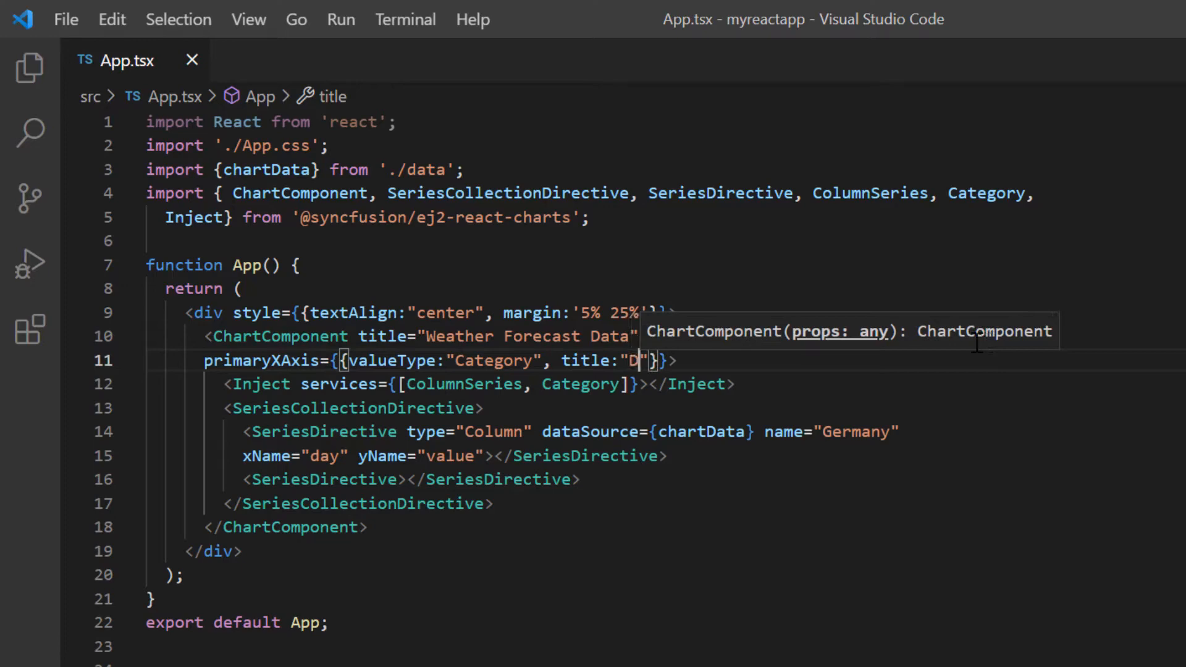
type("ays of the week")
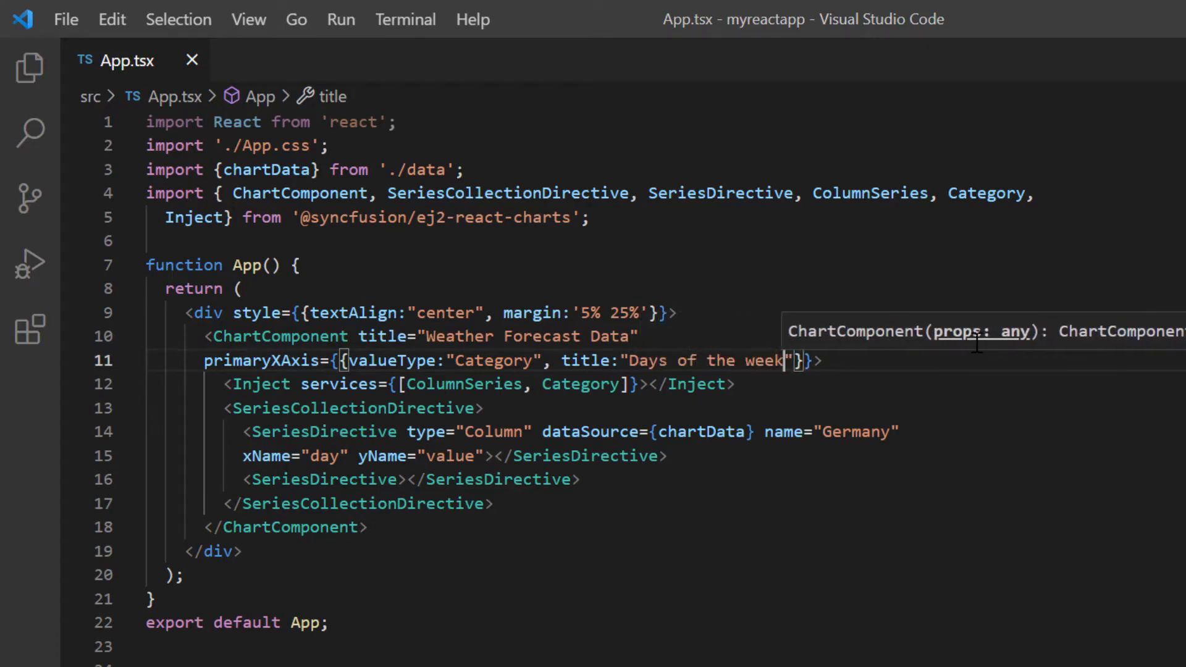
- Add primaryYAxis with title 'Temperature' and labelFormat '{value}F'
type("pr")
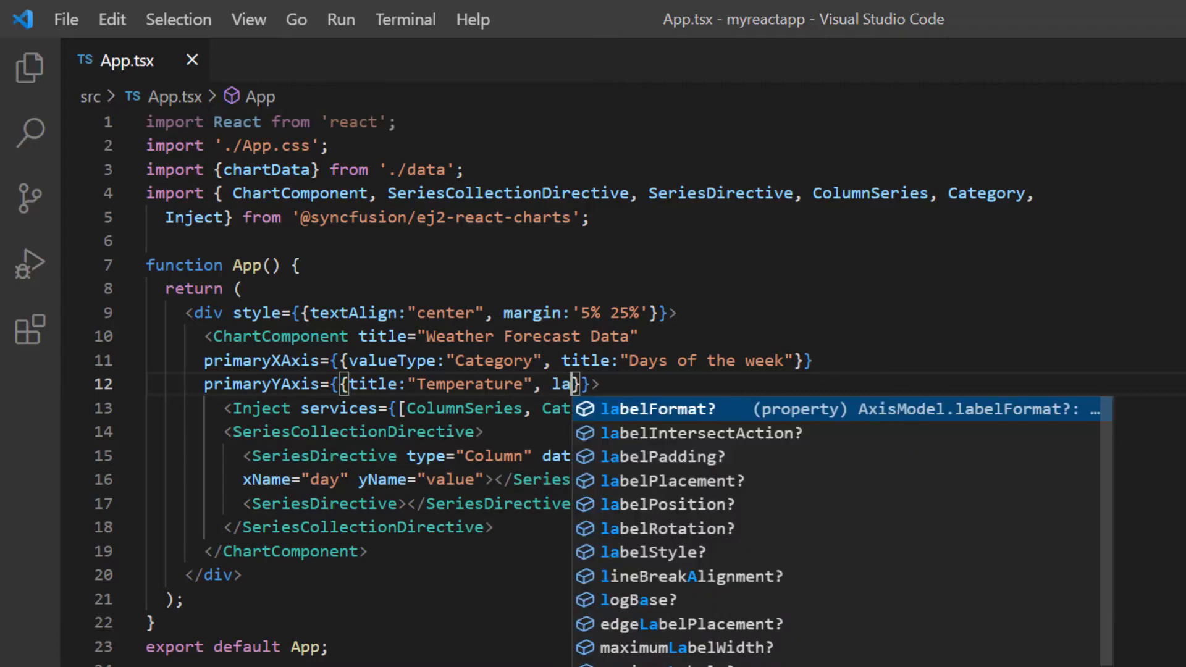
left_click(657, 409)
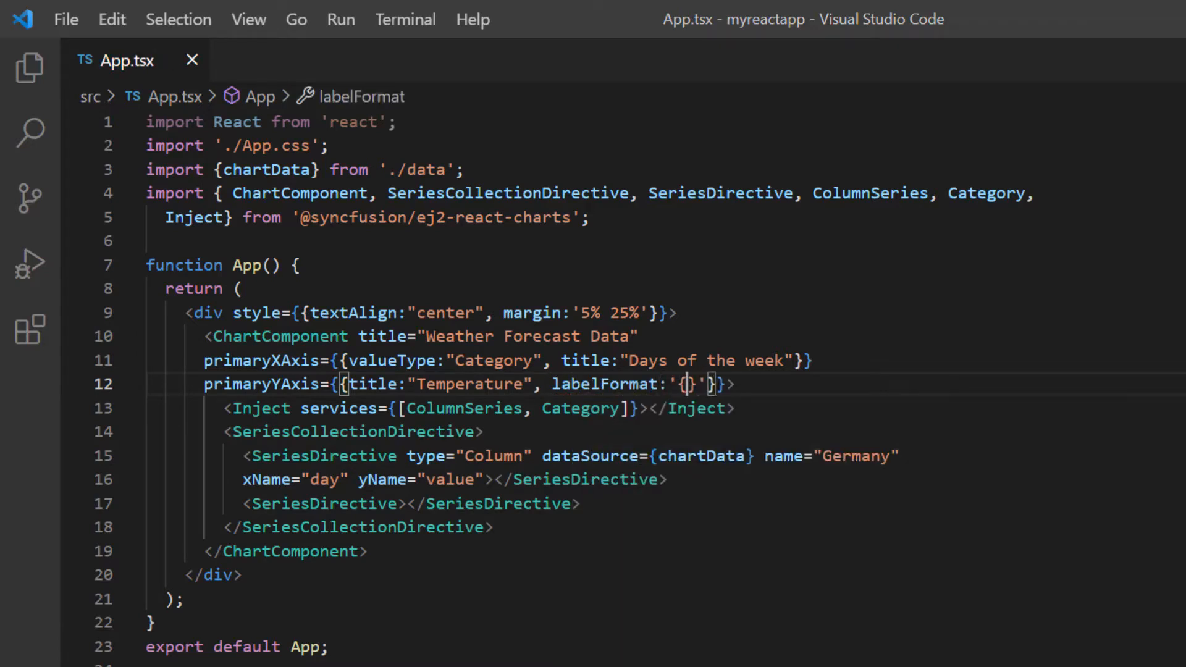
type("value")
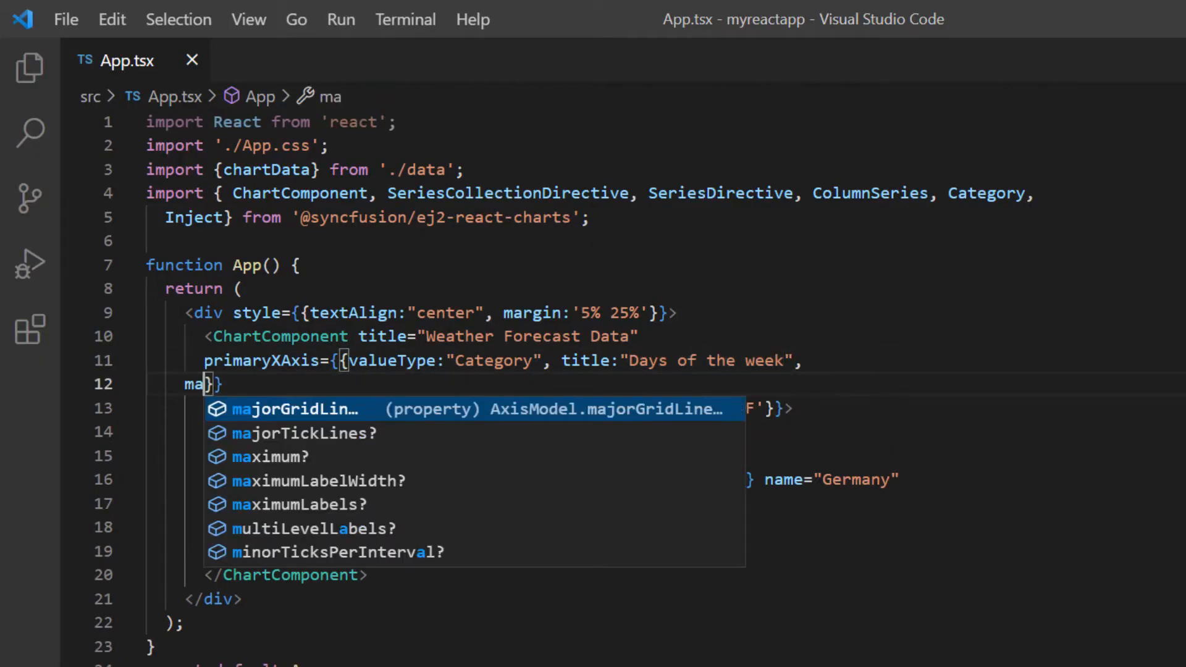
- Give the axes majorGridLines {color:'green', width:1} and majorTickLines {color:'red', width:2}
left_click(296, 409)
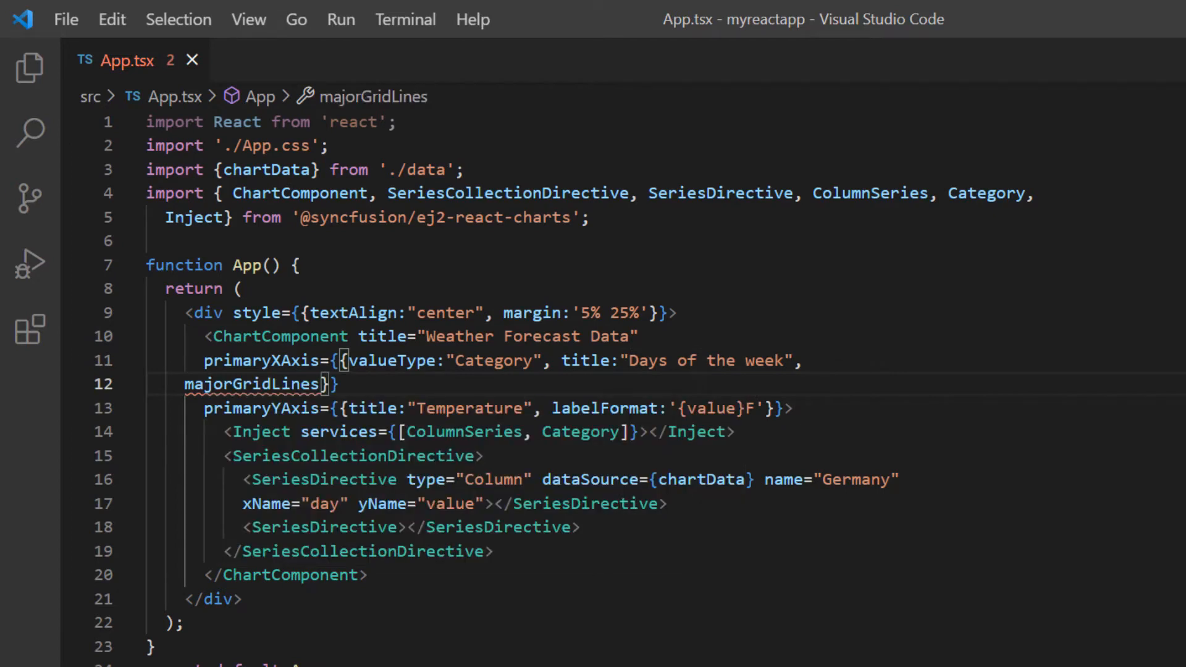
type("{color:\"g\"")
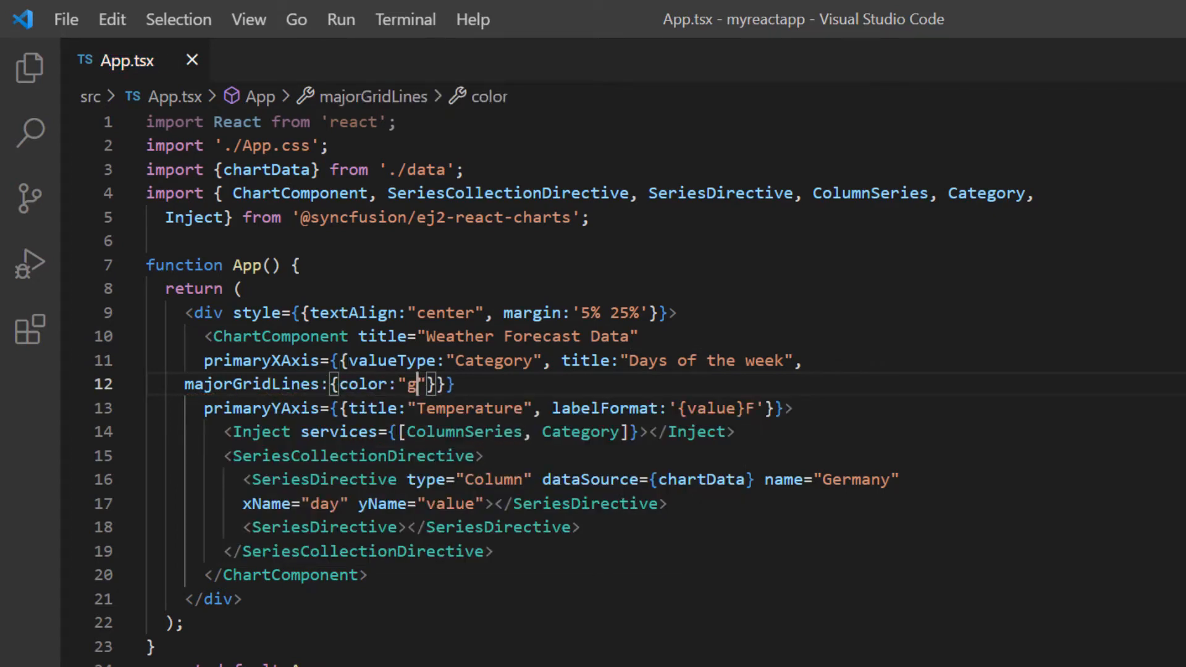
type("reen\", width:1")
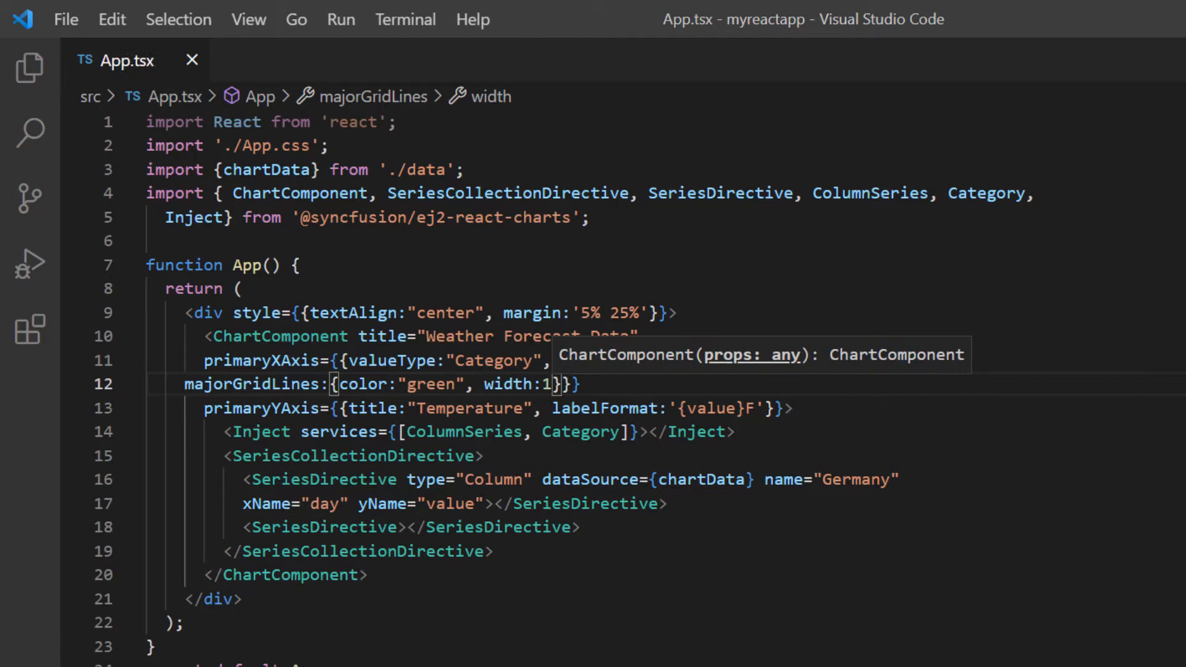
type(", majorTickLines:{")
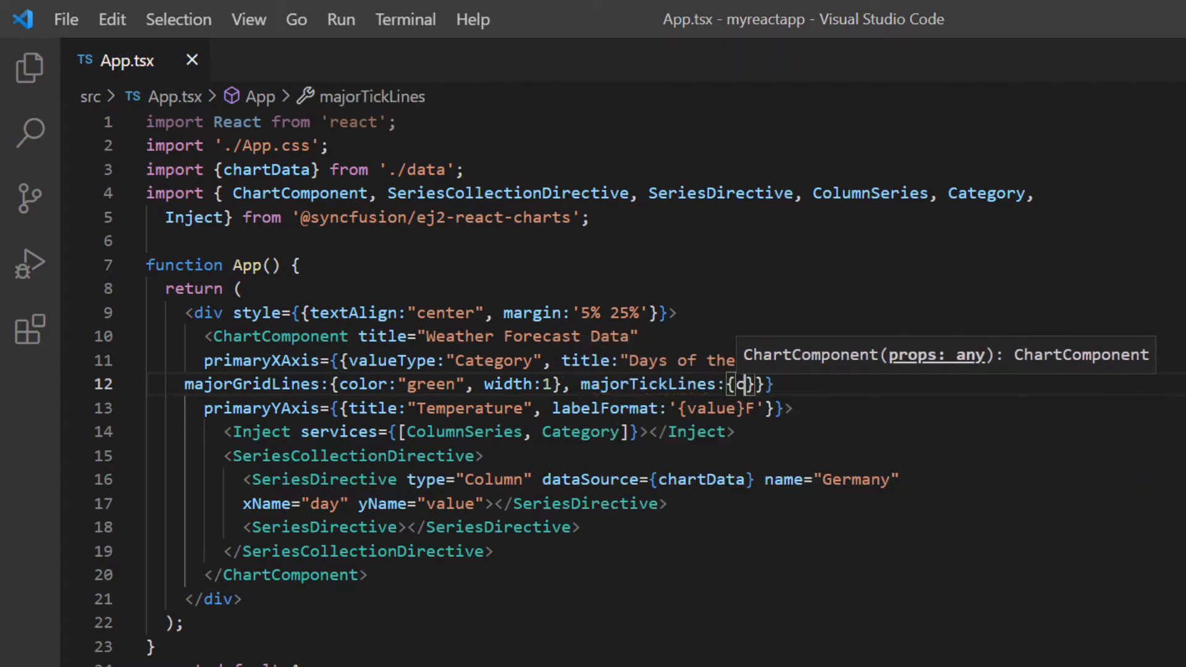
type("color:'red', width:")
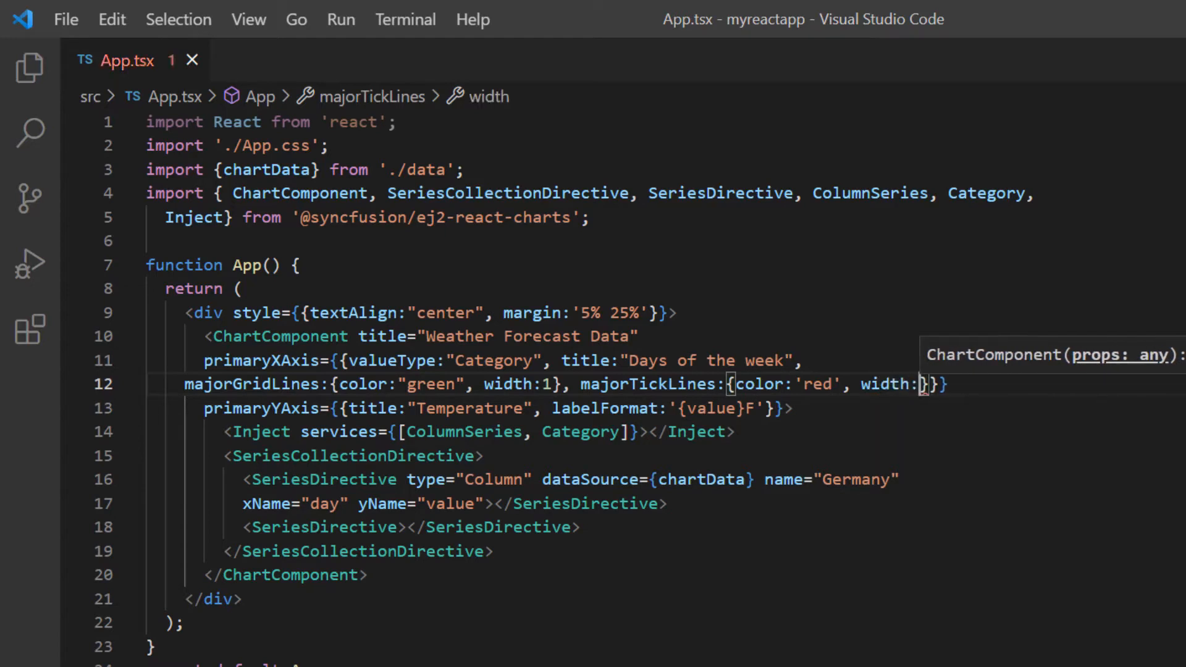
type("2")
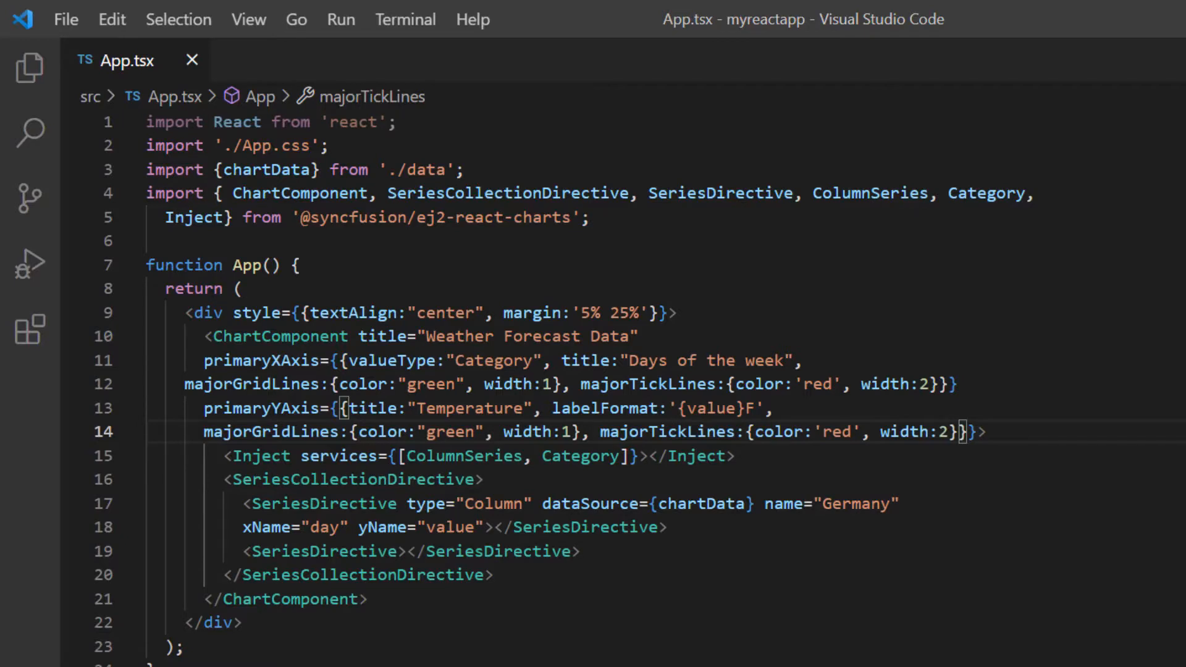
- Set opposedPosition: true on primaryYAxis
type("opposedPosition:}}>")
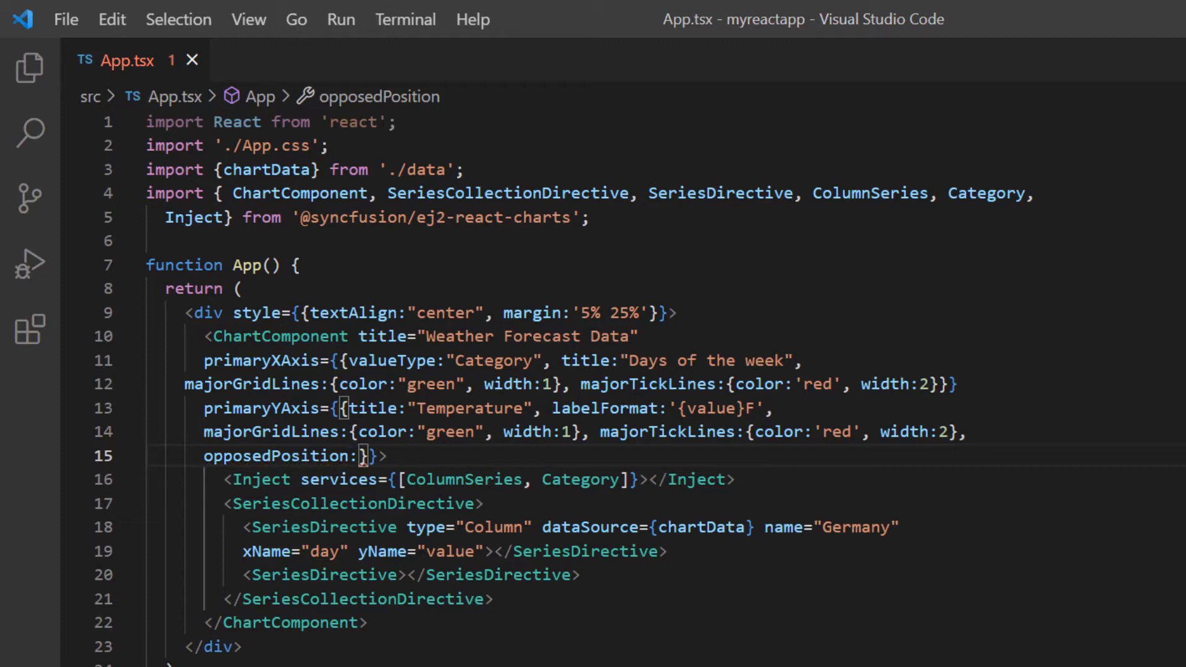
type("tr")
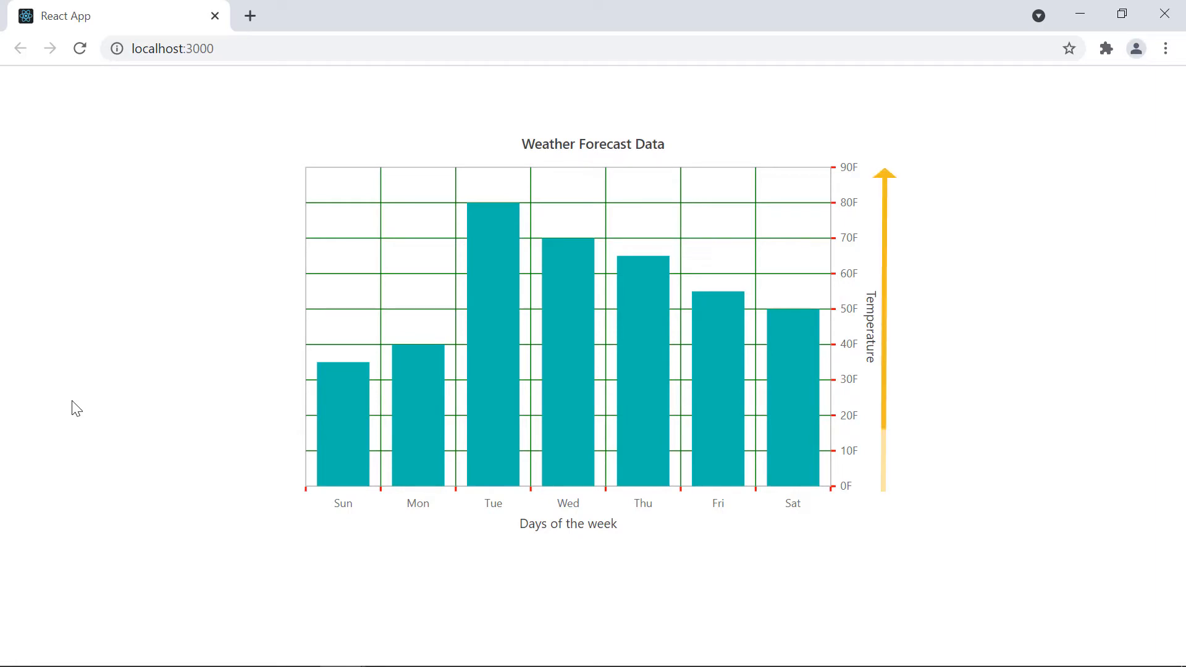
- After checking the chart in Chrome, add isInversed: true to primaryYAxis
key("alt+tab")
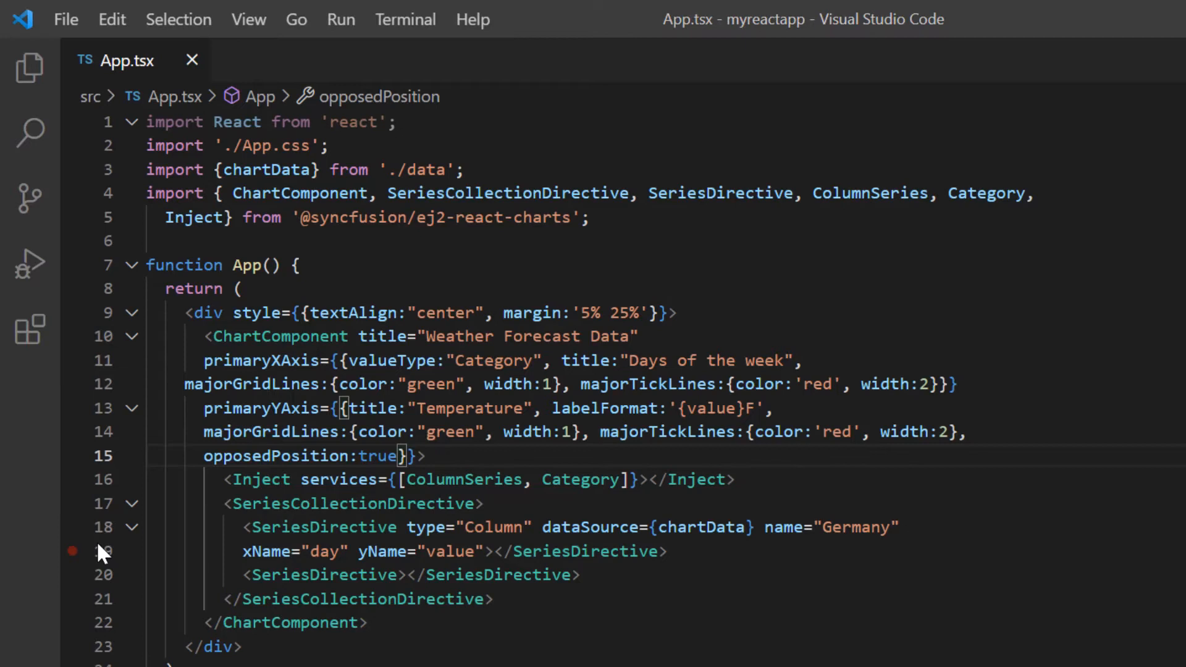
type(",")
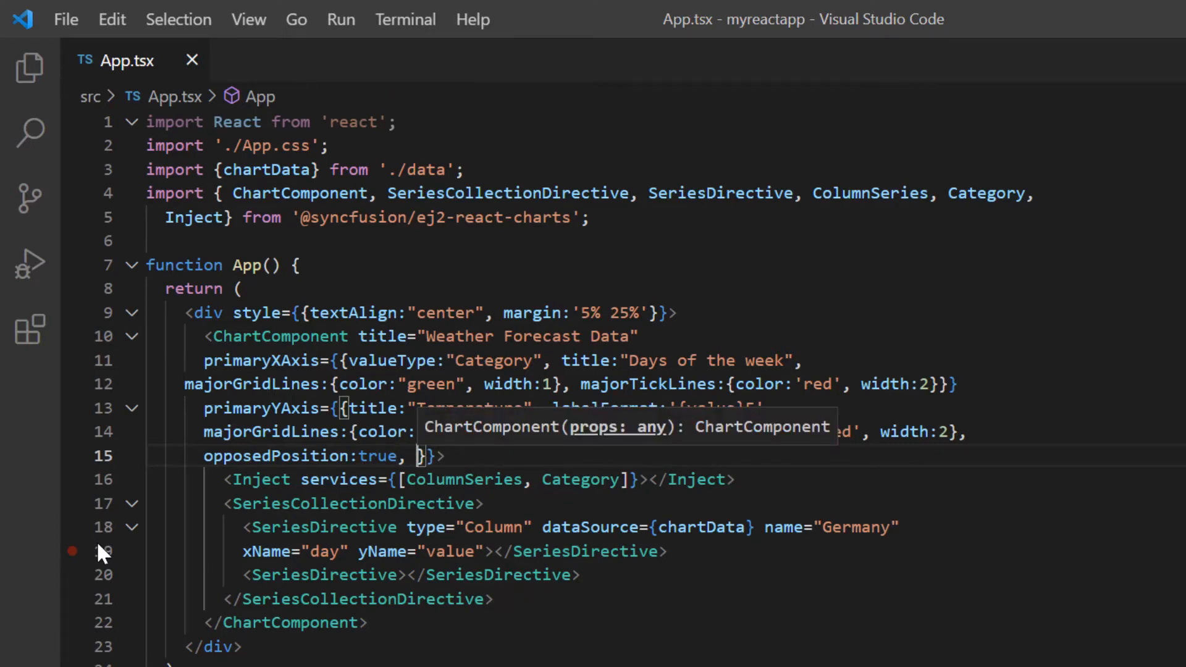
type("is")
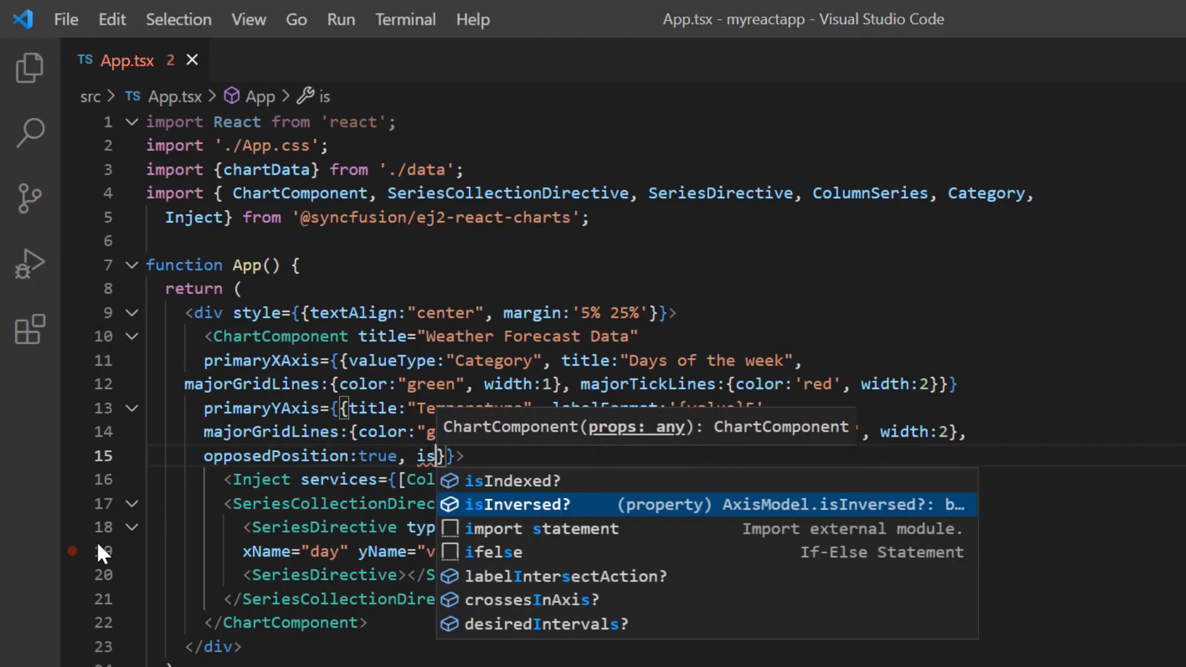
left_click(514, 504)
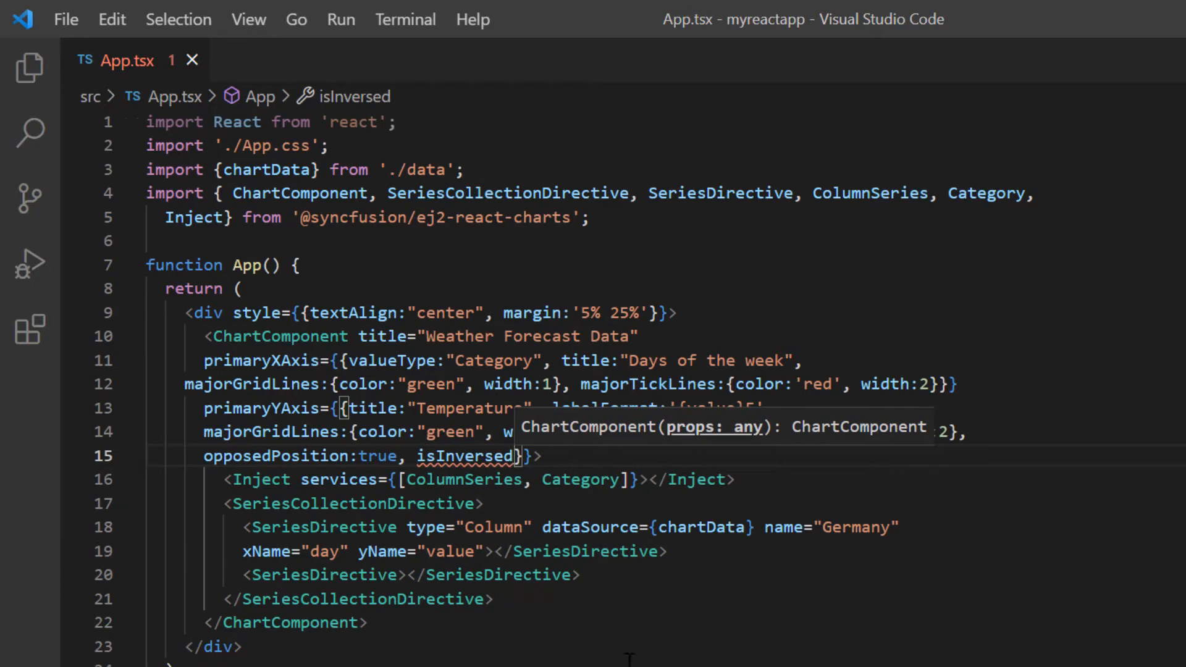
type(":")
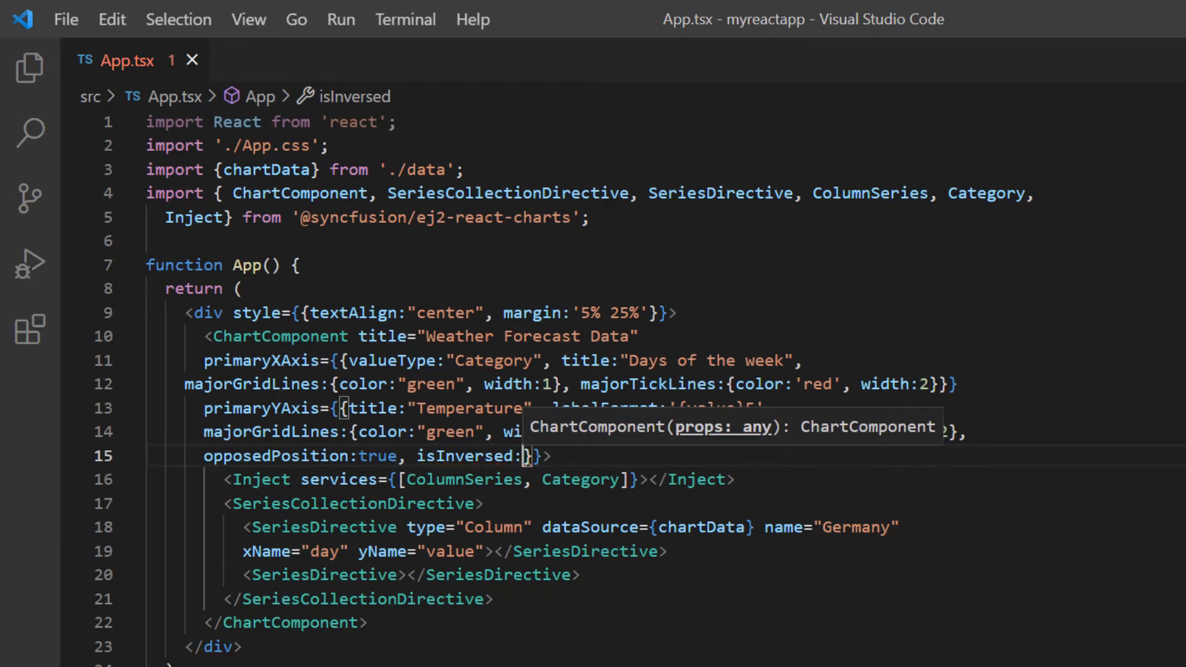
type("true")
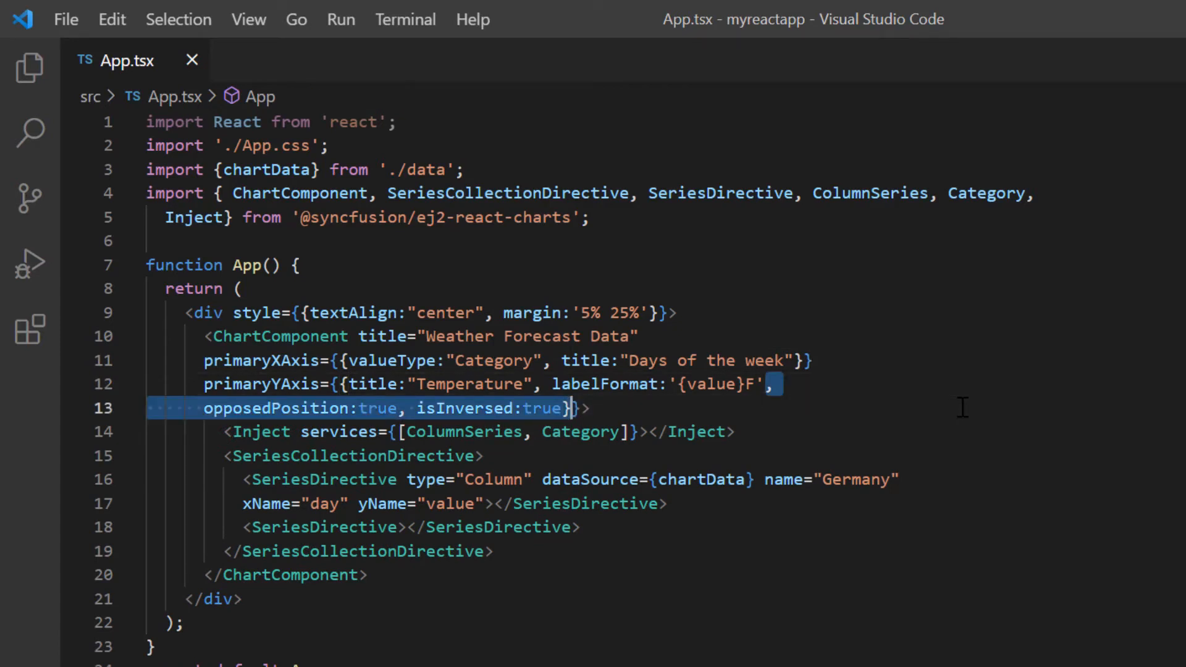
- Remove the extra axis settings and start a second SeriesDirective with dataSource={chartData}
key("Delete")
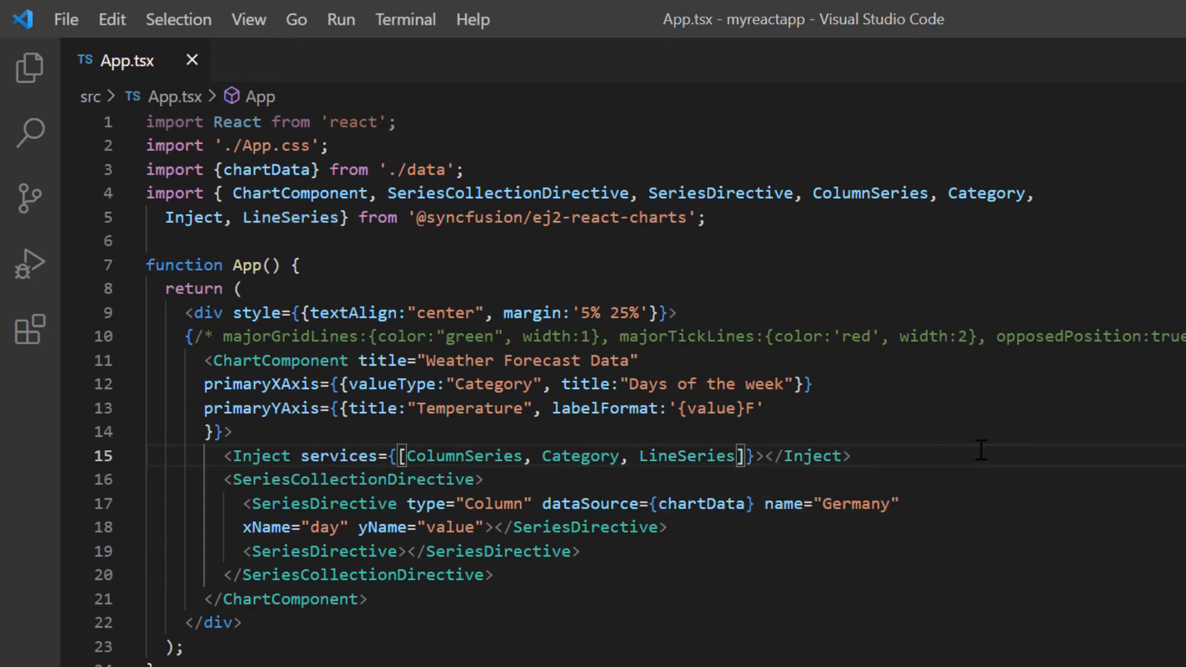
type("Ser")
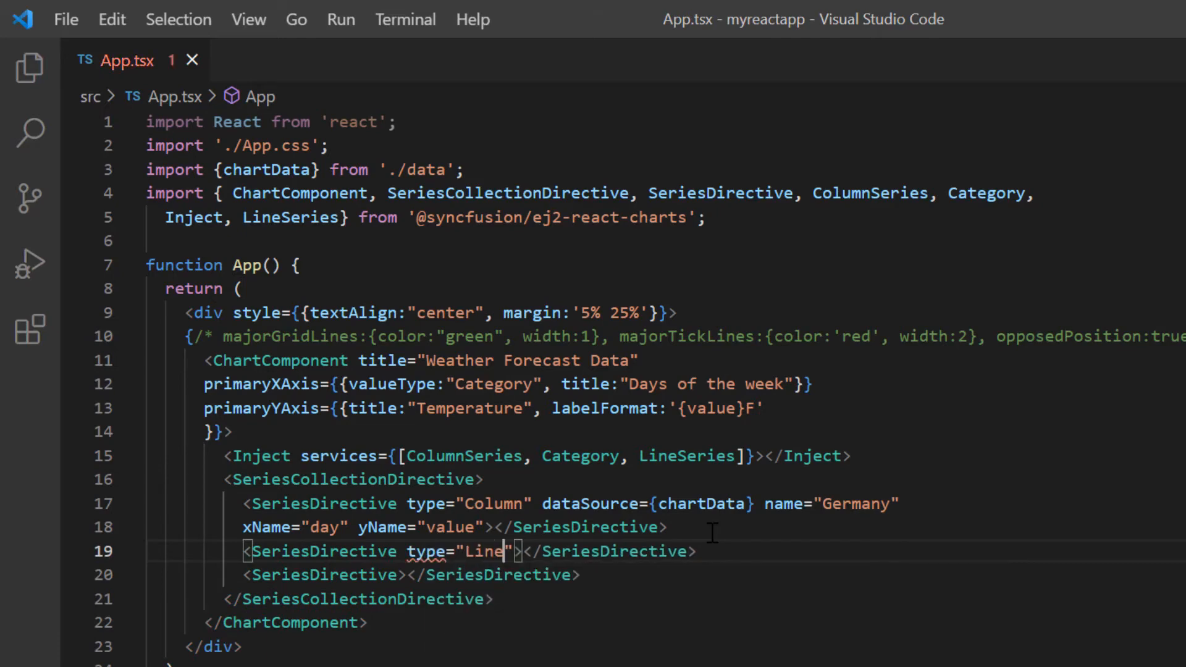
double_click(647, 503)
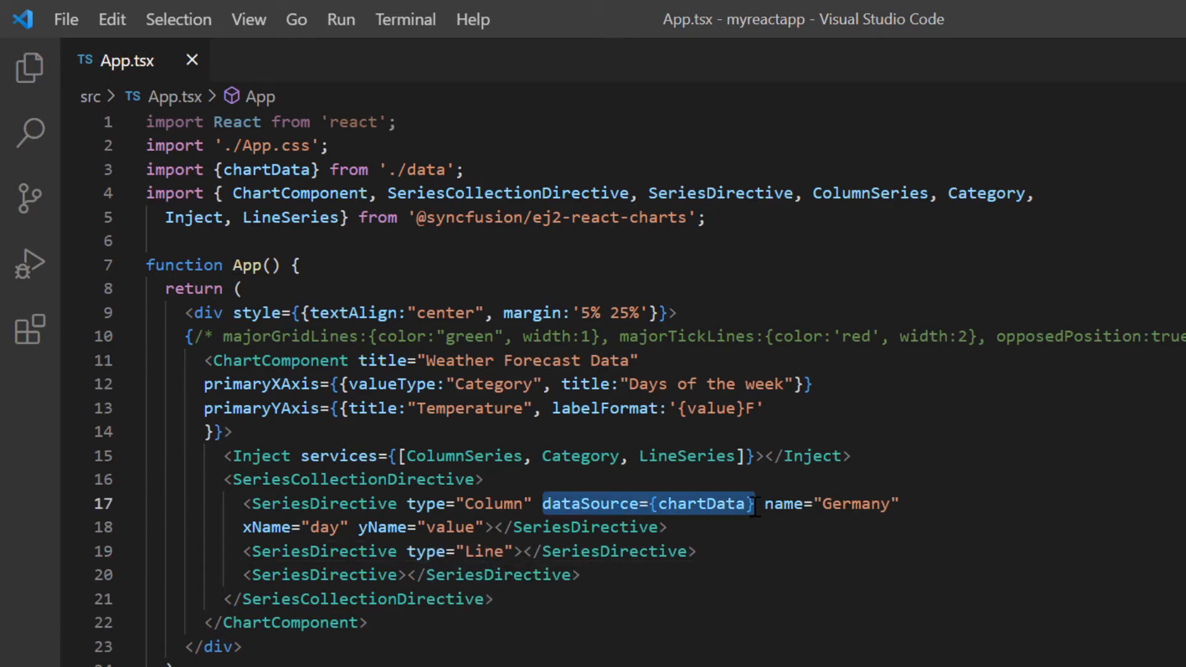
type("dataSource={chartData} name=\"Japan")
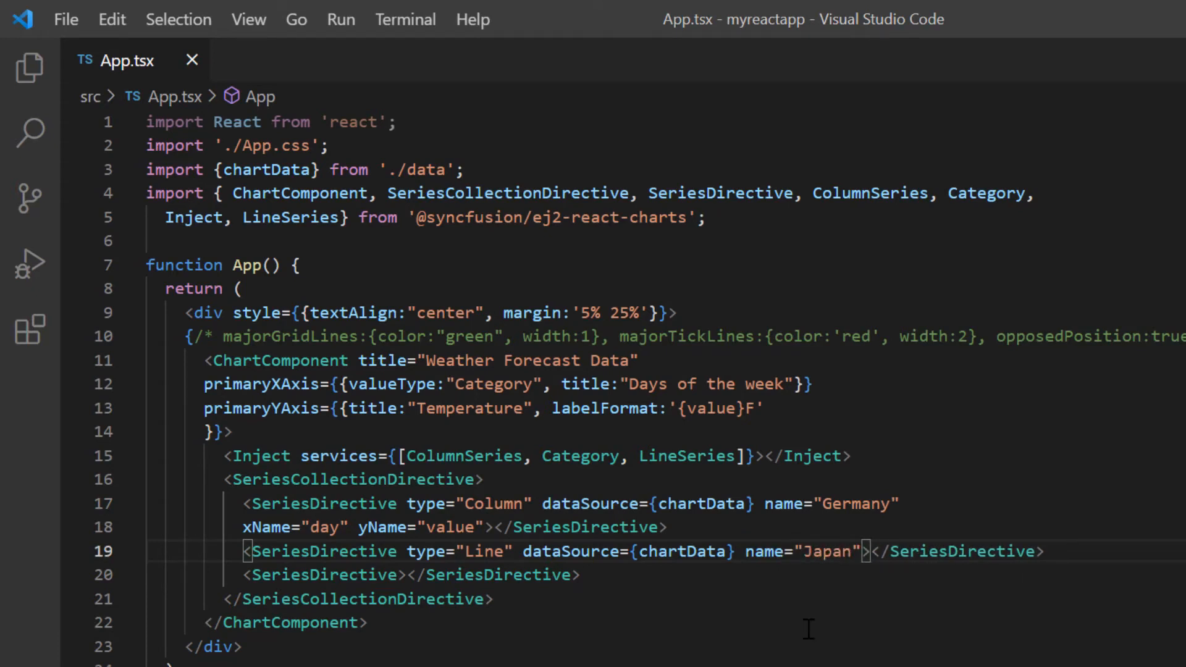
- Set the line series to type Line, name Japan, xName day, yName value1 with markers
type("xn")
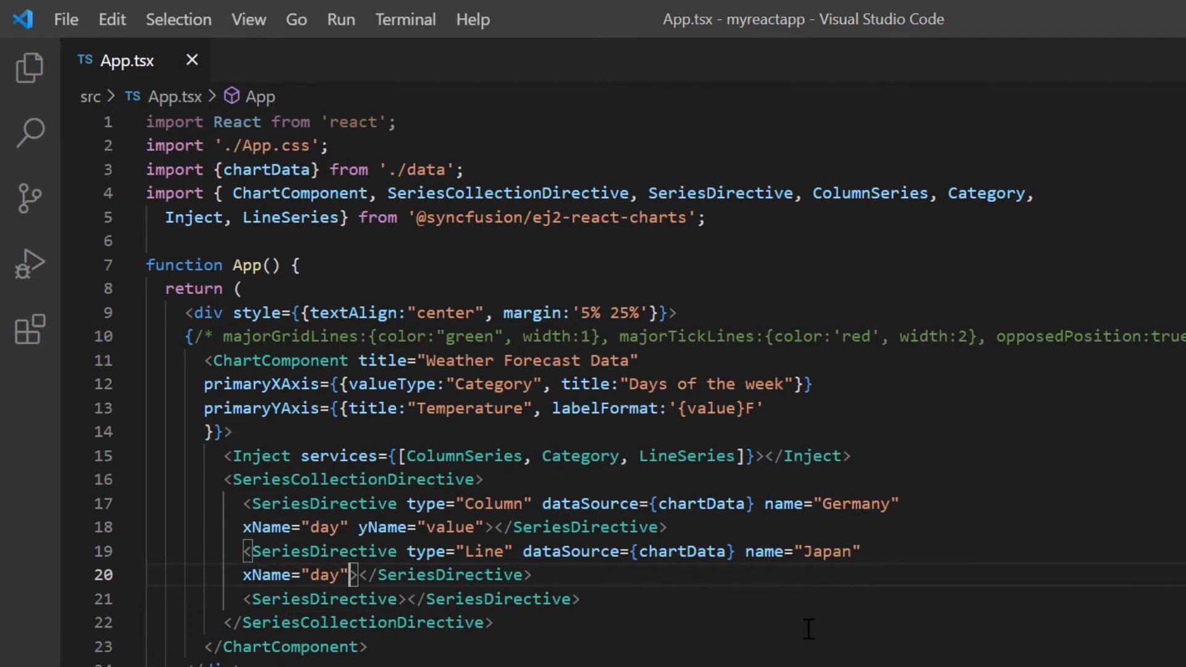
type("yName=\"va")
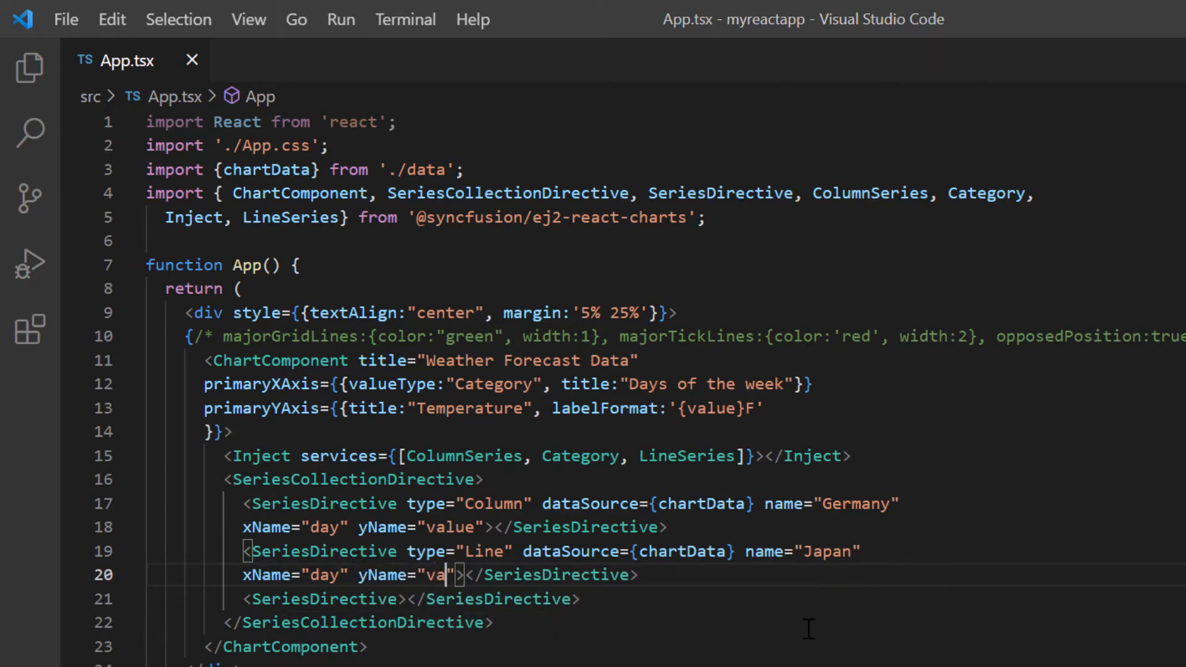
type("value1\" marker={{visible:true")
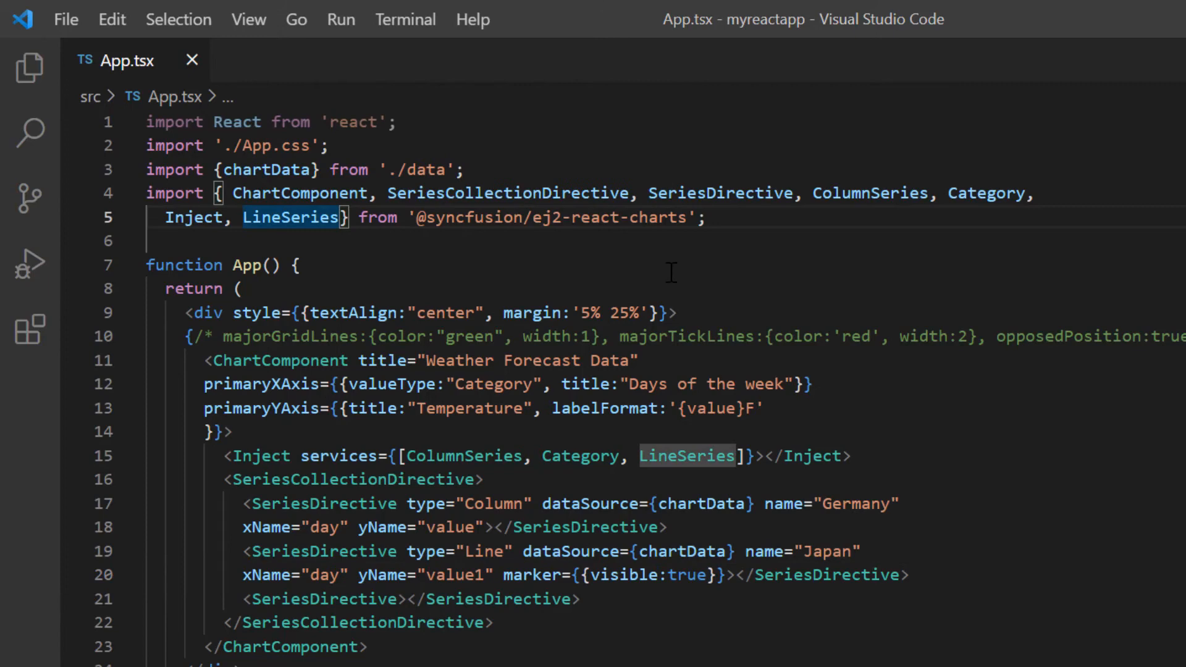
- Import AxesDirective and add an AxisDirective named yAxis1 with °C labels
type(", AxesDirective")
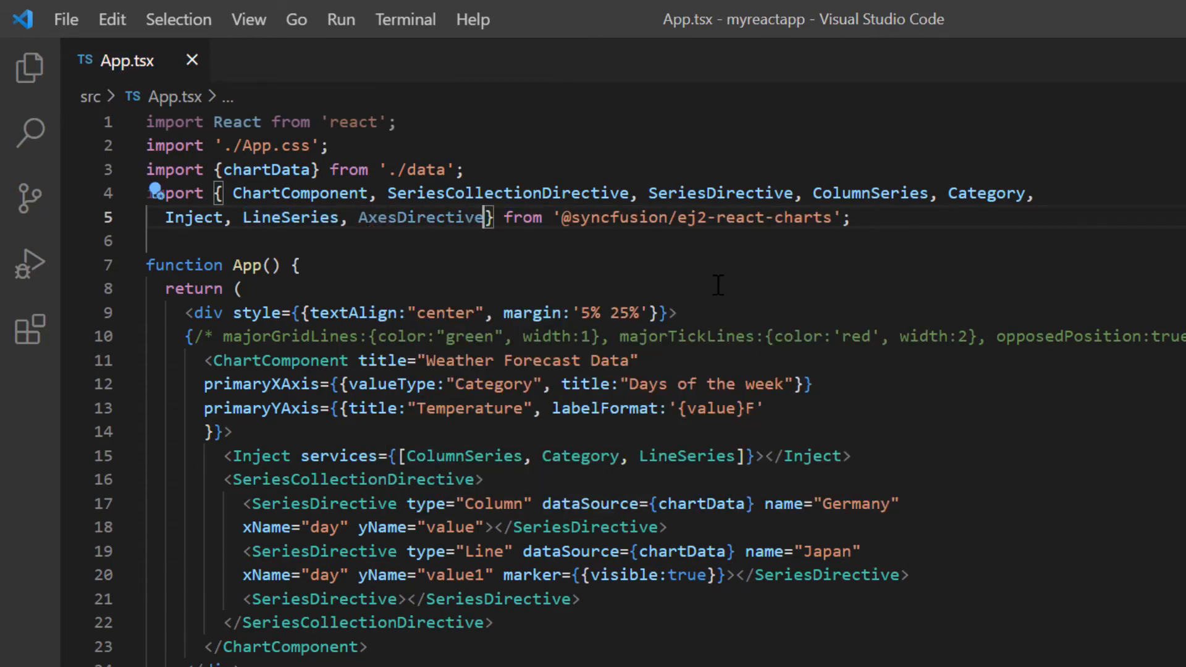
type("AxesDirective, Axi")
type("<AxisDirective name=\"yAxis\"></AxisDirective>")
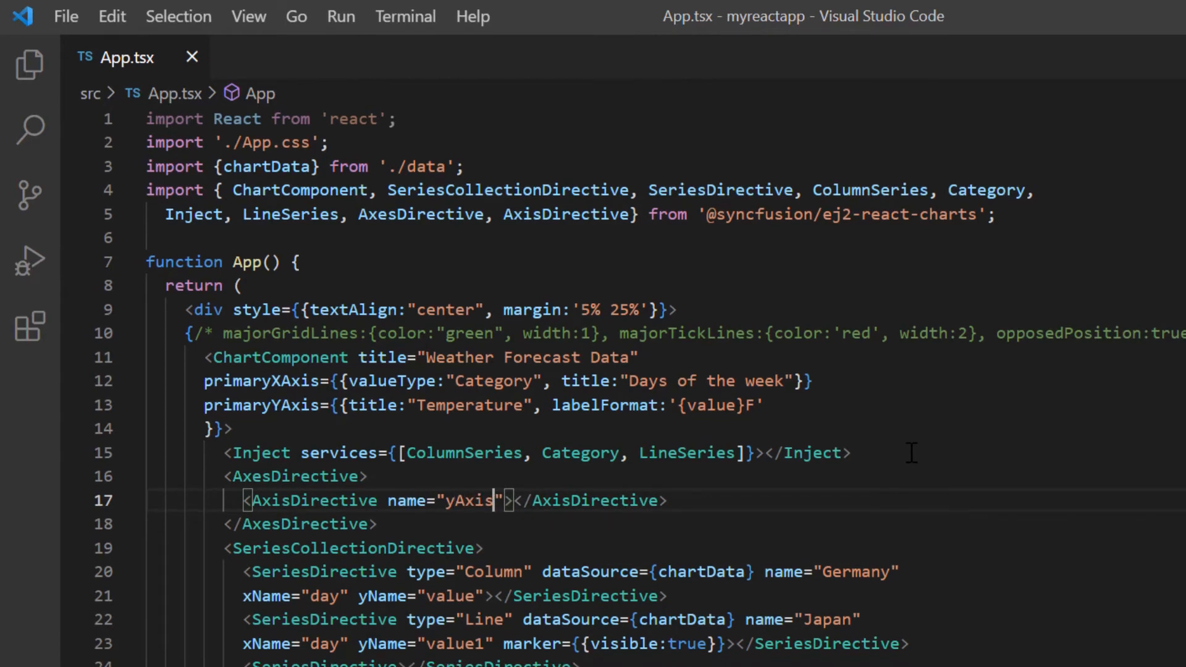
type("1")
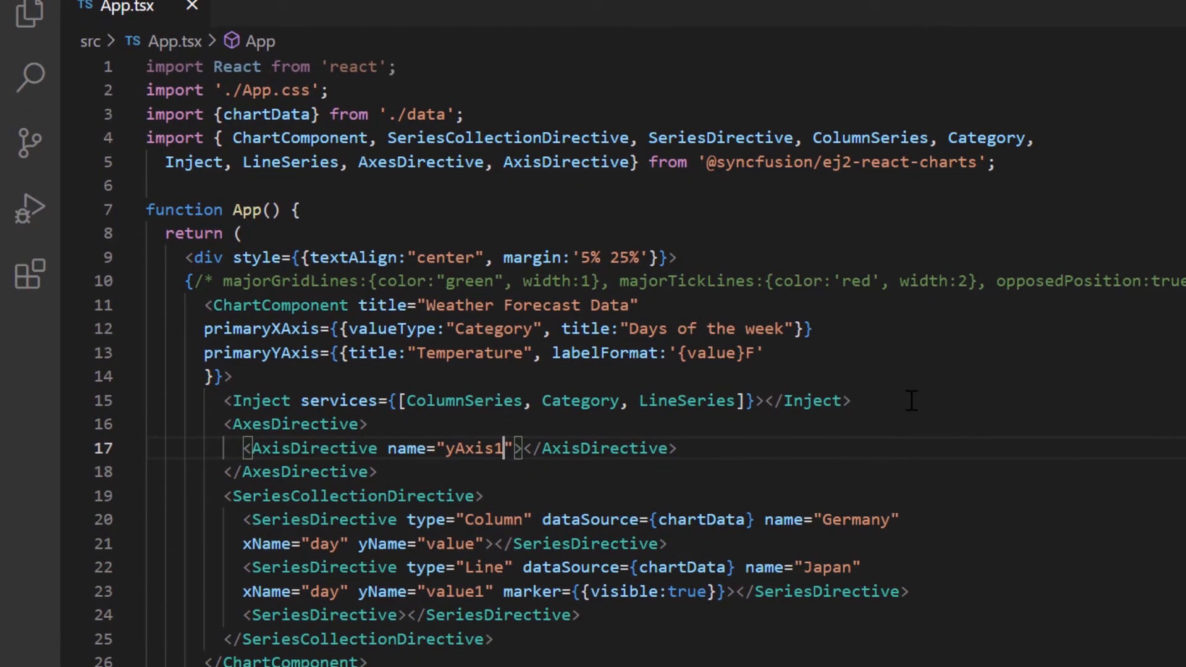
- Bind the Japan series to yAxisName yAxis1 and set opposedPosition={true} on that axis
type("yAxisName=\"\"")
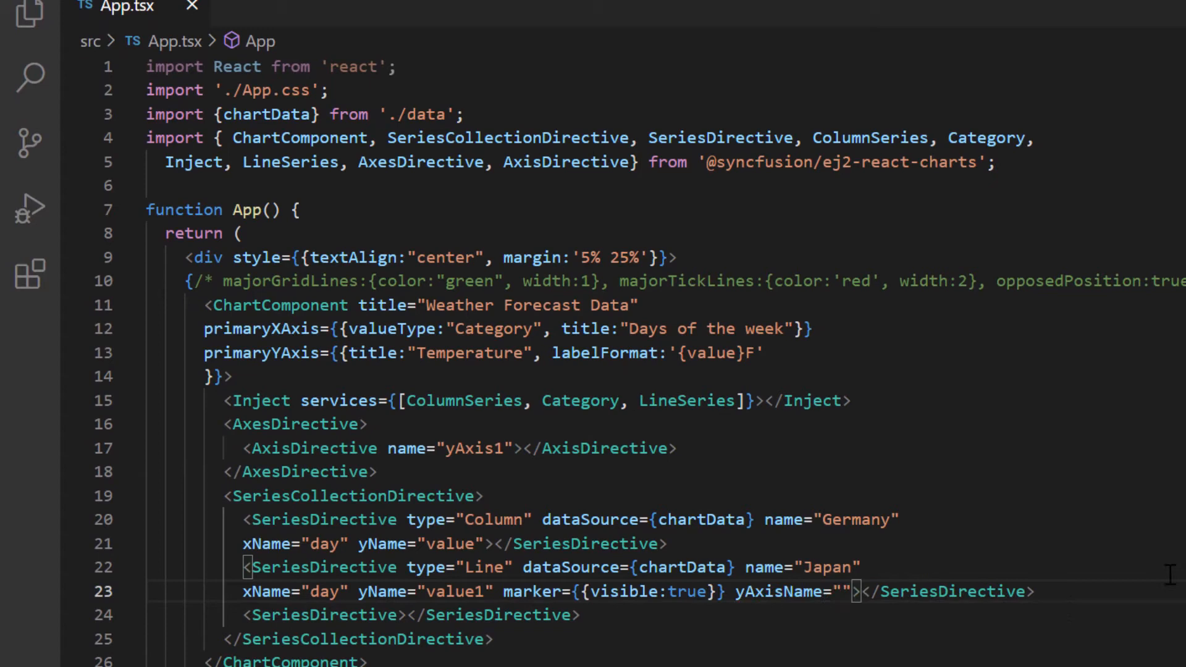
type("yAxis1")
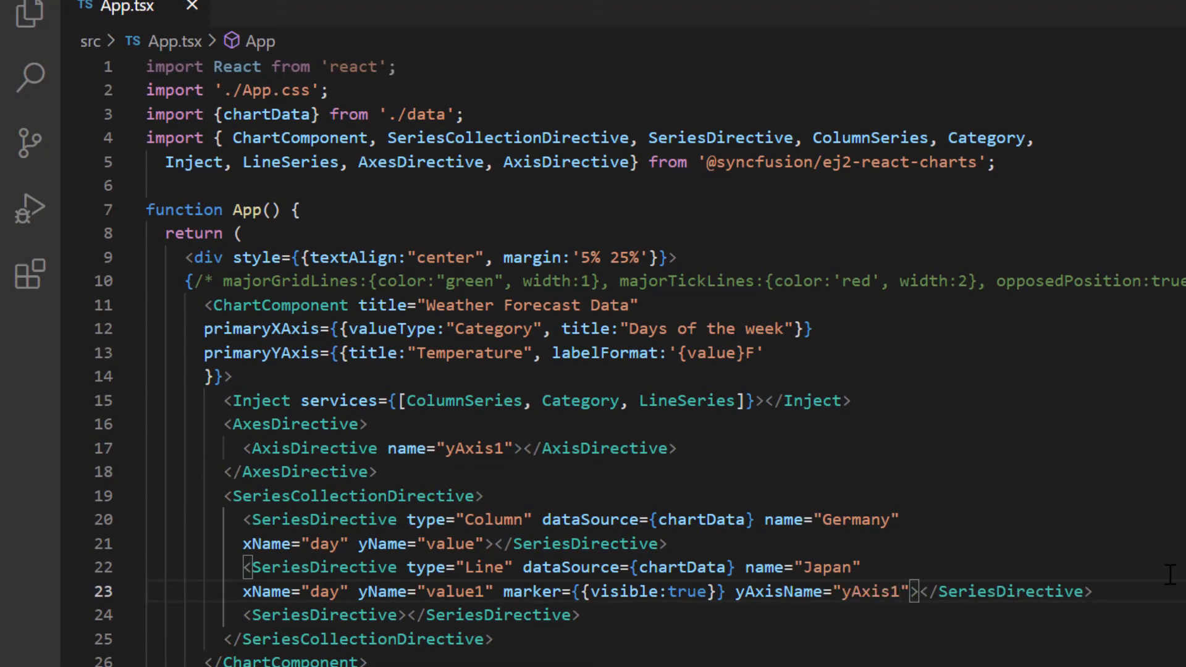
type("opposedPosition")
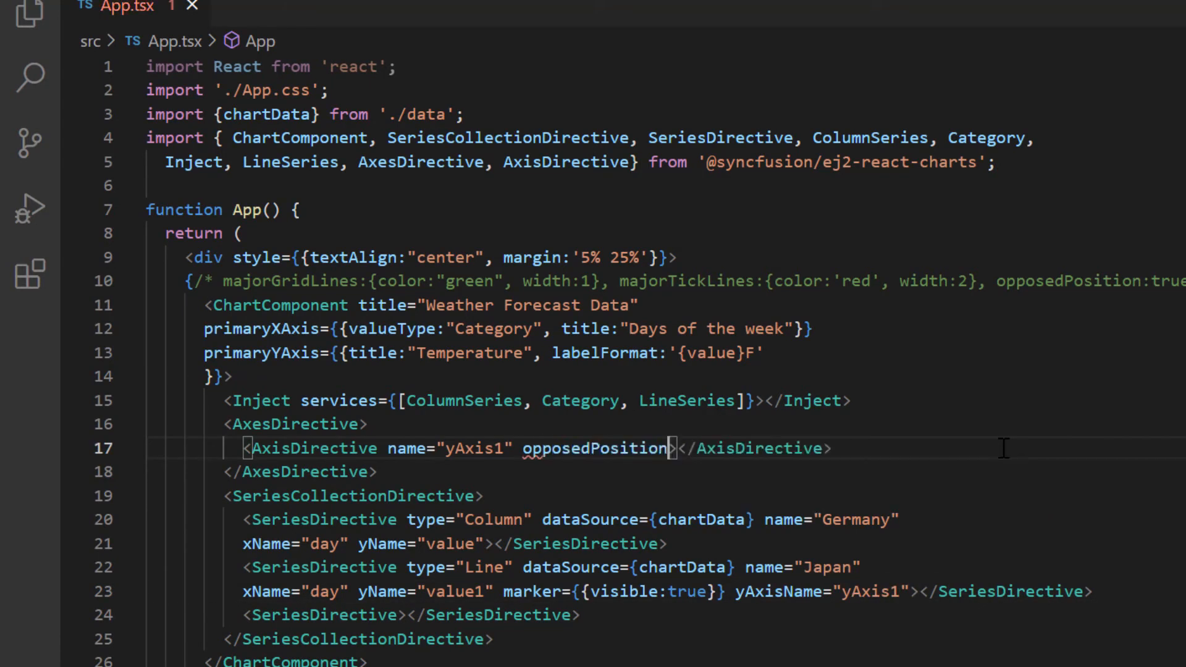
type("={}")
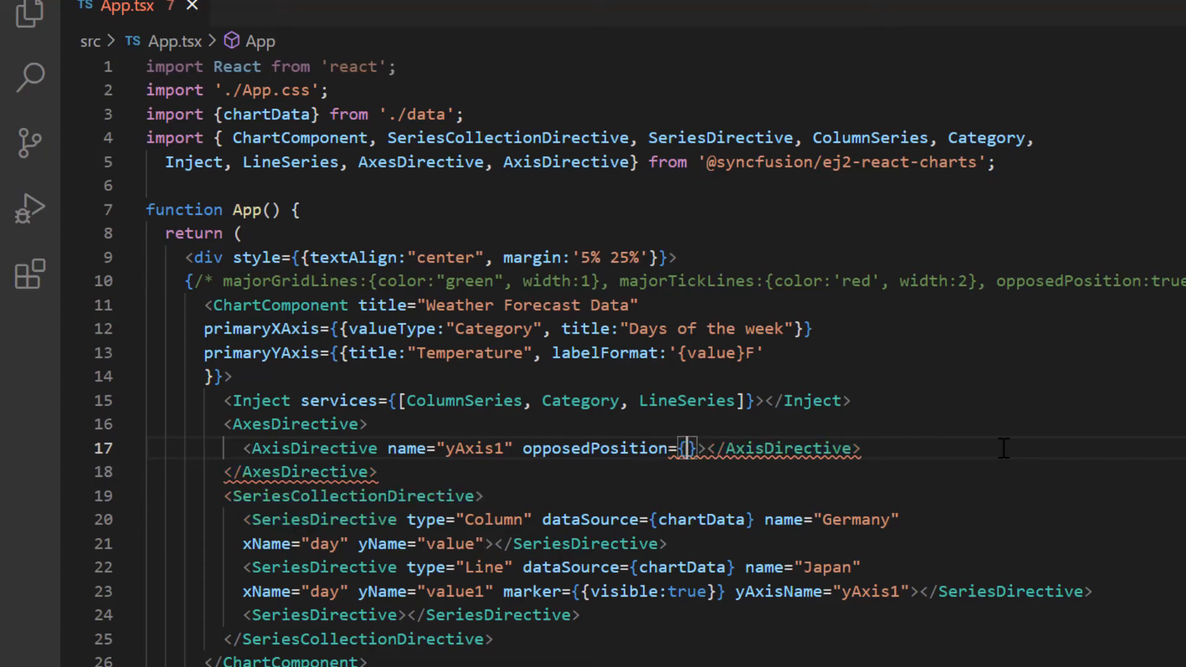
type("true")
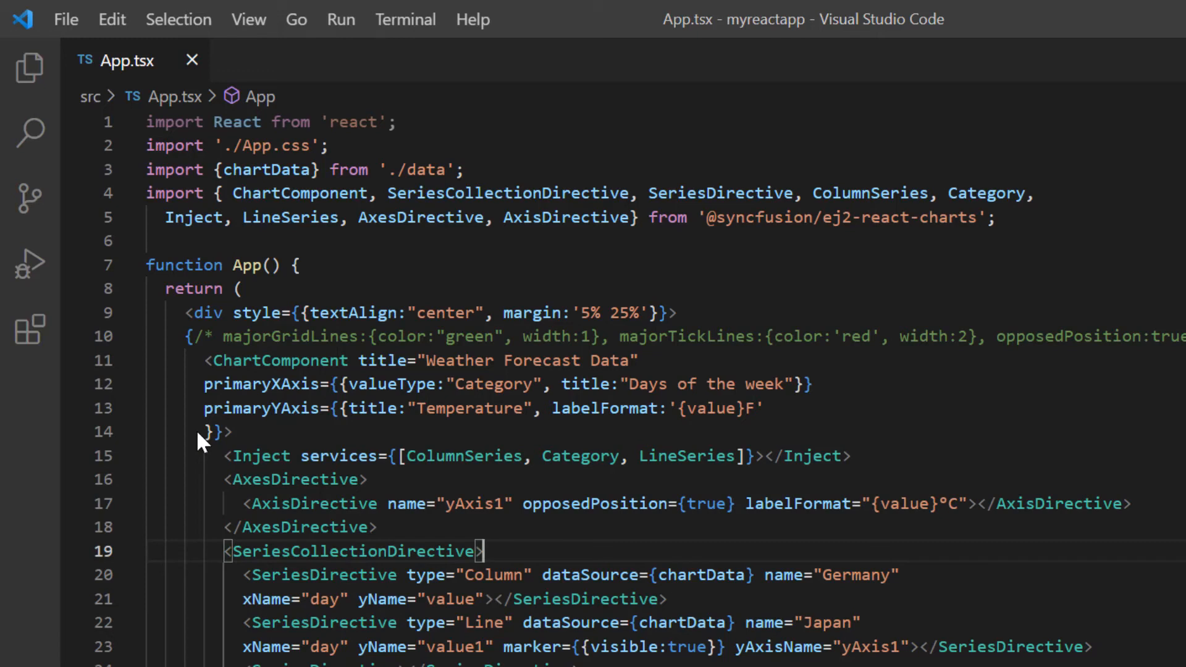
left_click(813, 383)
type(", crossesAt")
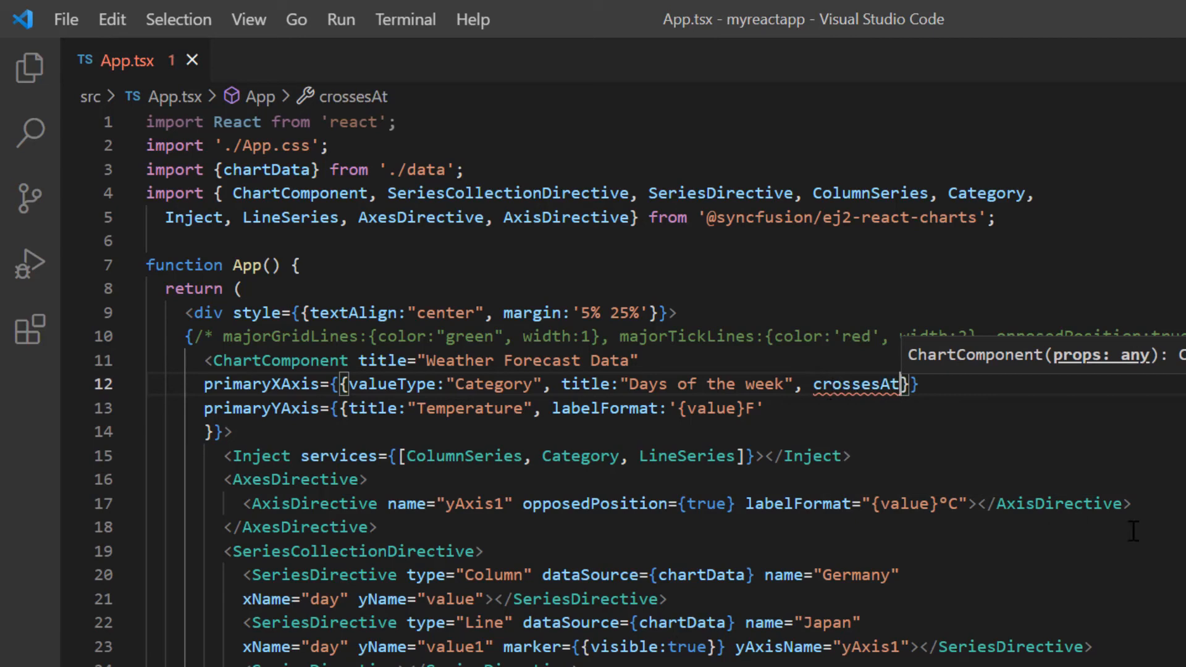
- Set crossesAt:30 on primaryXAxis and crossesAt:2 on primaryYAxis, adding crossesInAxis
type(":30")
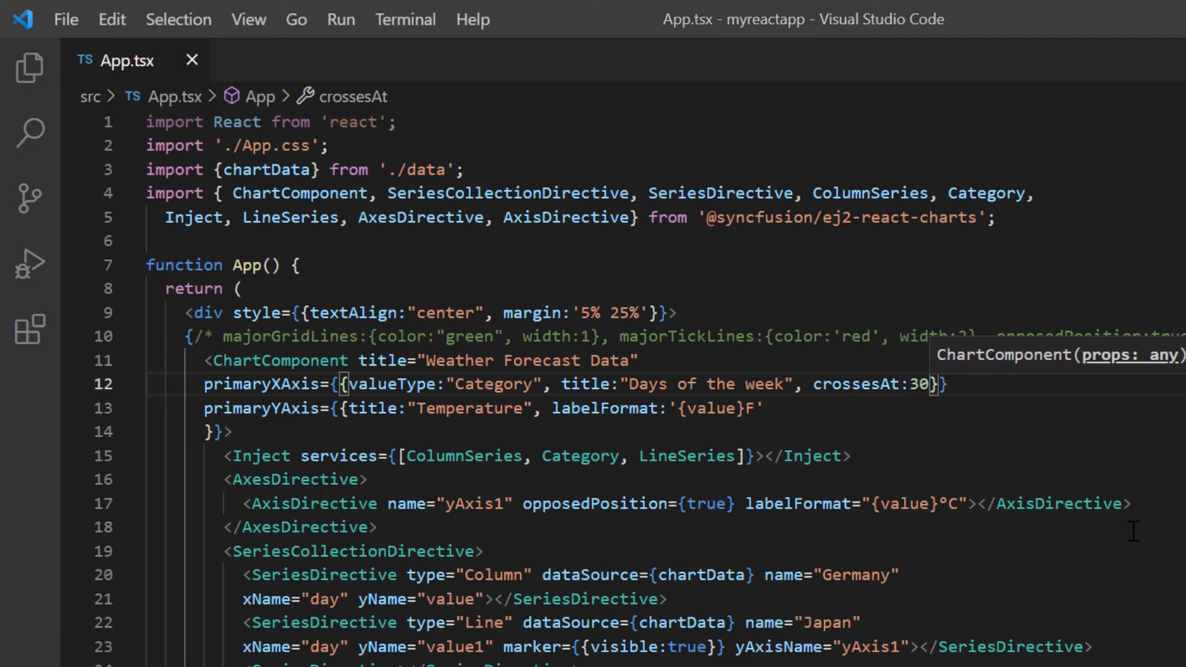
type(", crossesAt")
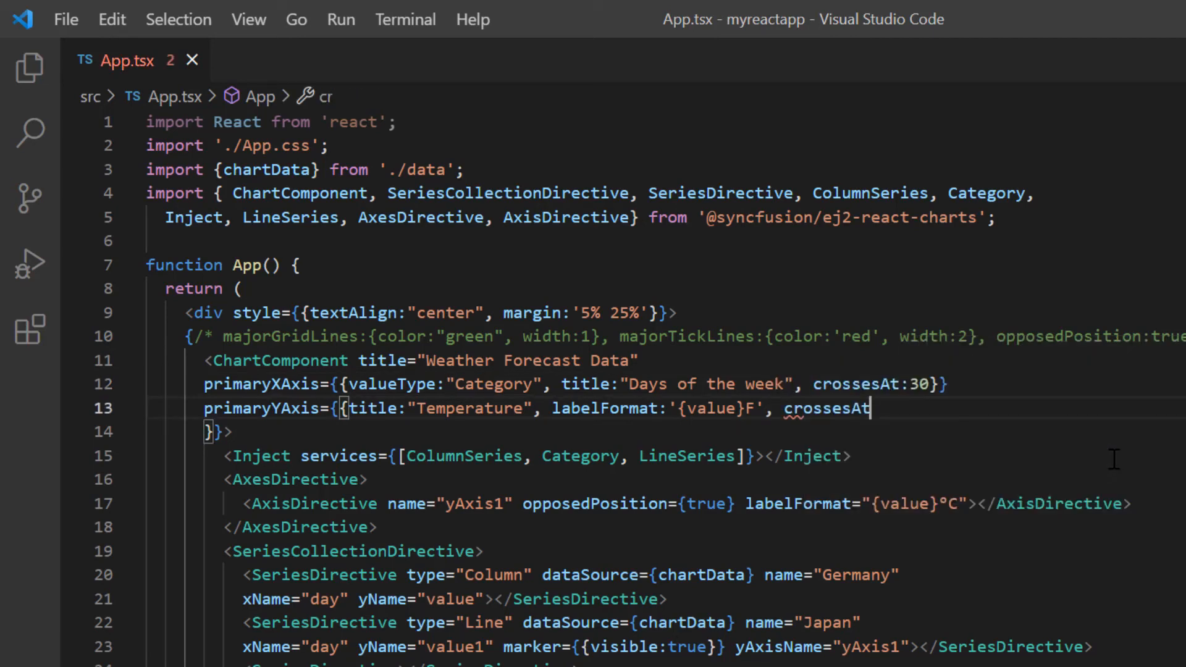
type(":2")
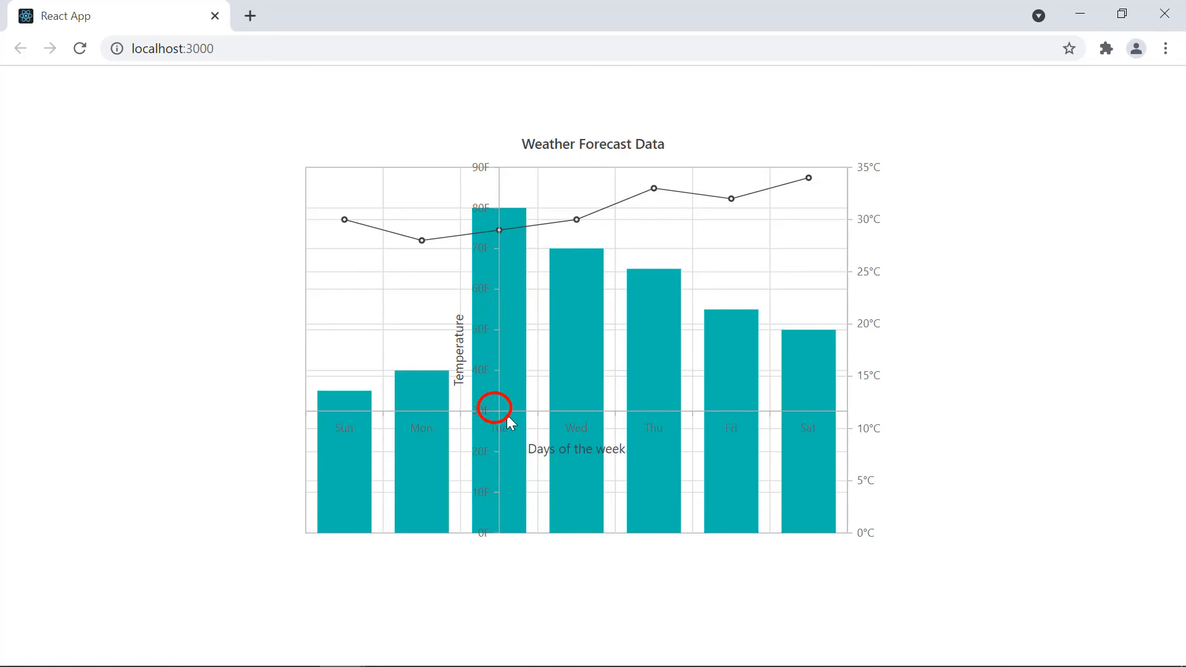
mouse_move(660, 649)
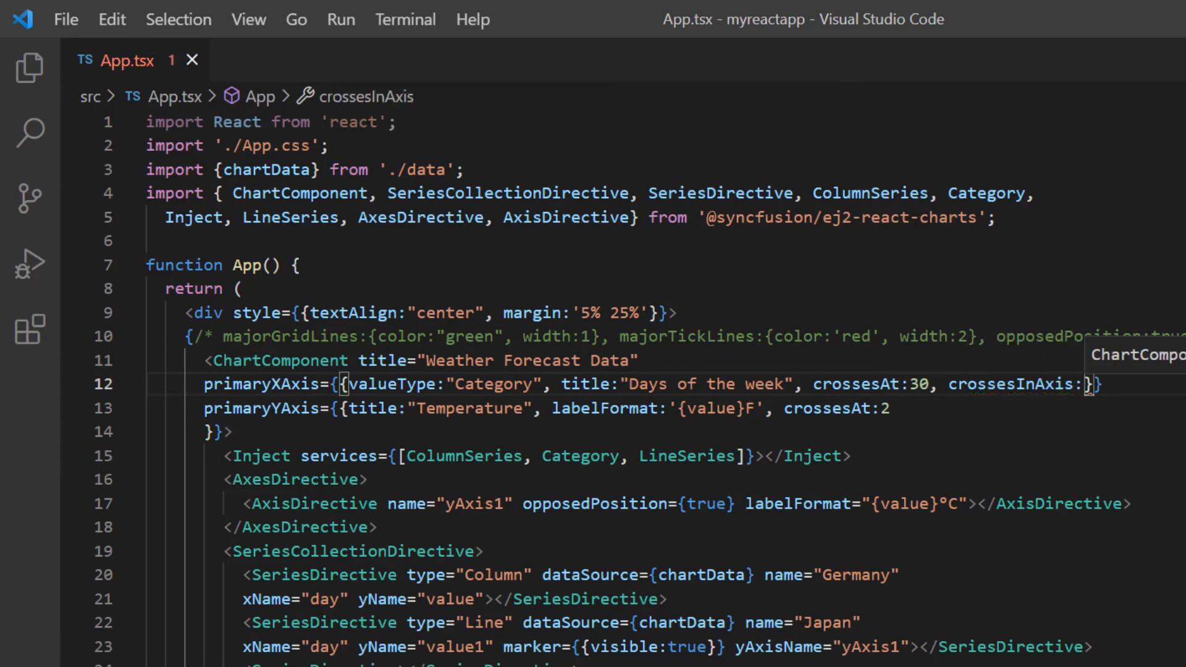
type("\"")
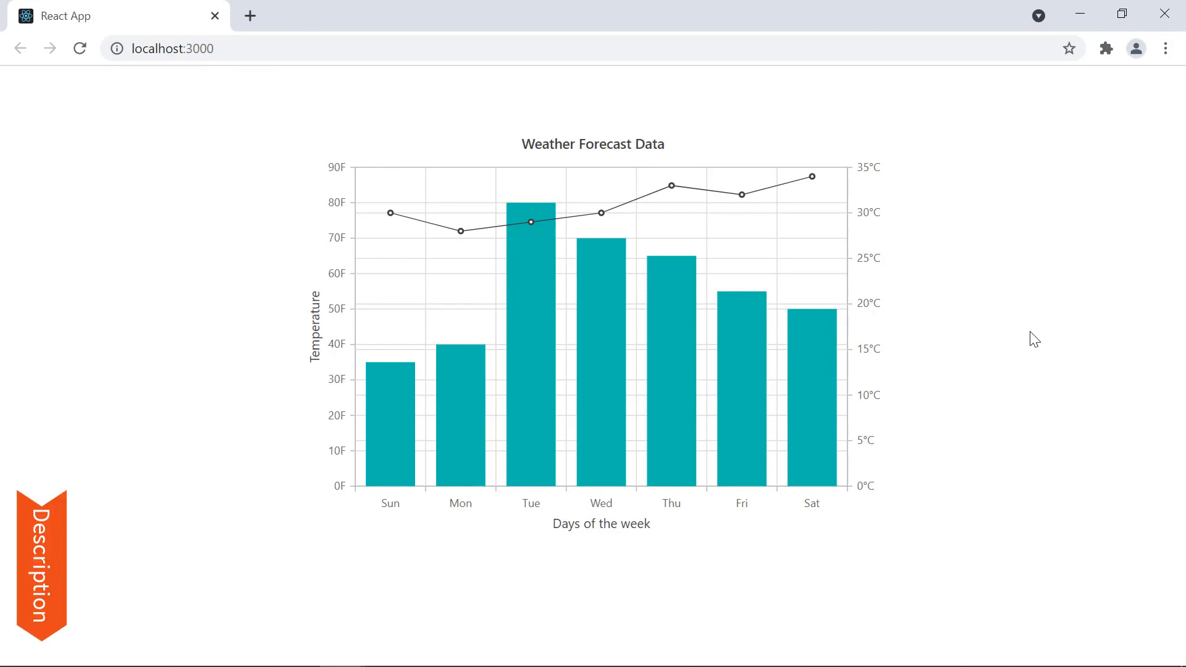
- View the refreshed Weather Forecast chart with °F and °C axes in Chrome
left_click(40, 565)
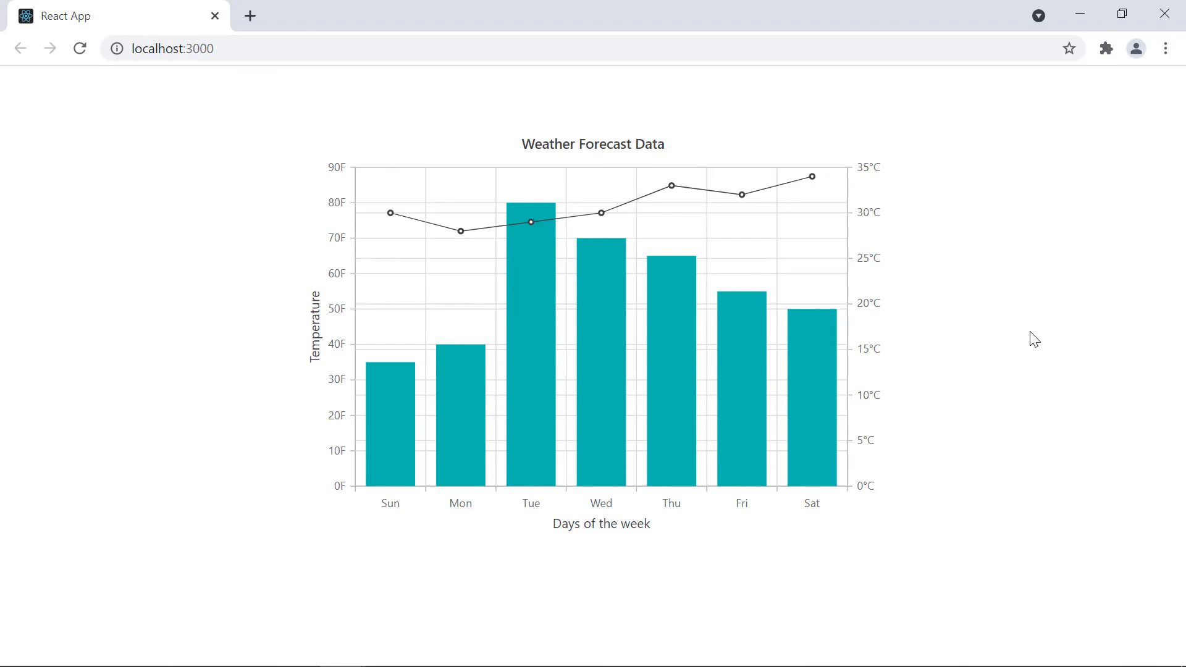